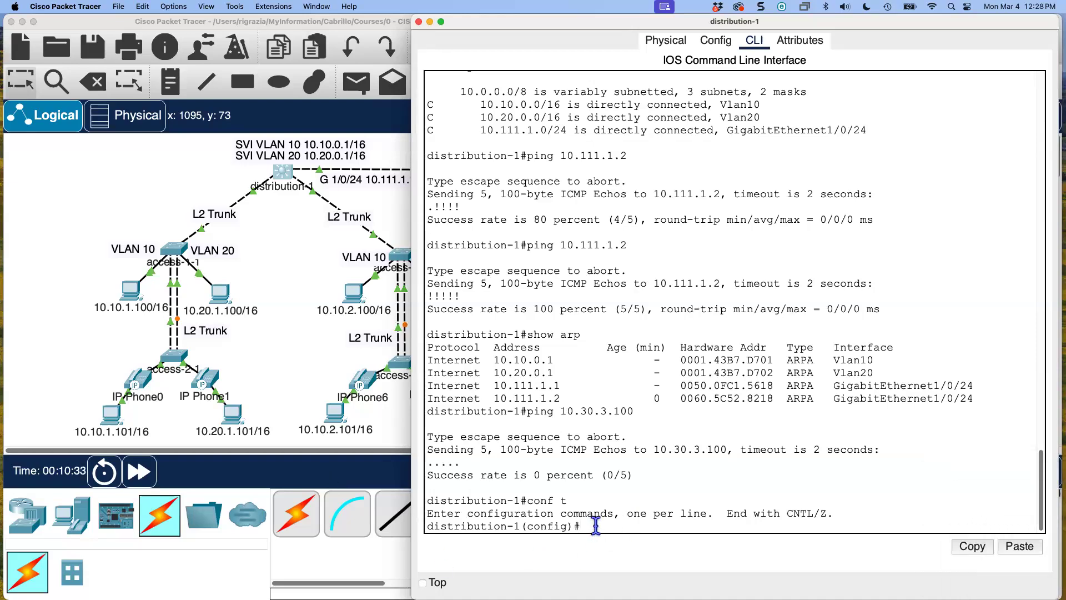
Add a static route to 10.30.0.0 255.255.0.0 via next hop 10.111.1.2 on distribution-1
text(ip route 10.30.0.0 255.255.0.0)
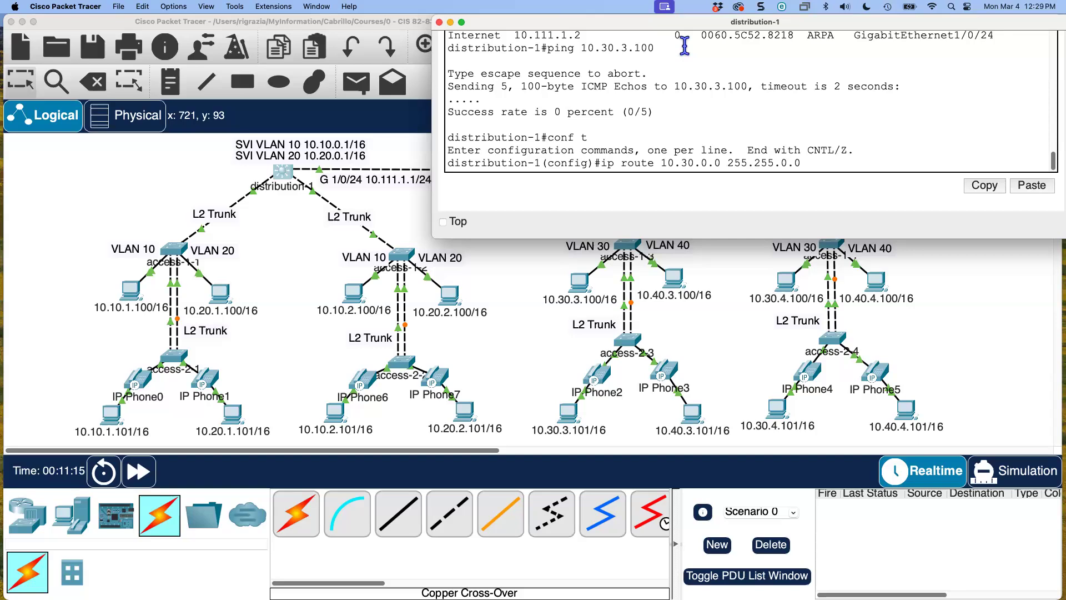
text(10.111)
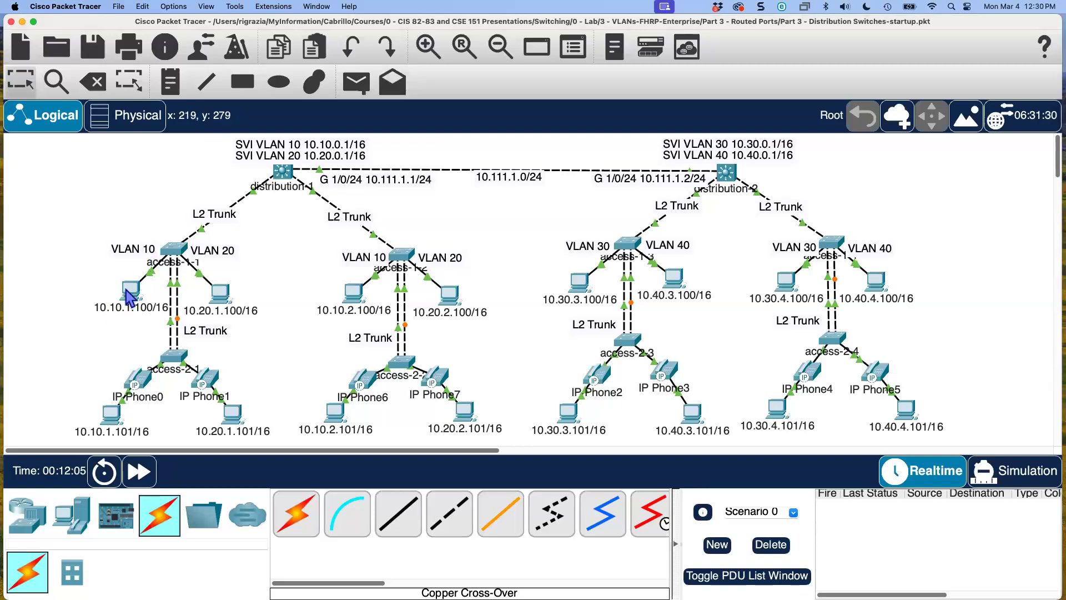
double_click(130, 288)
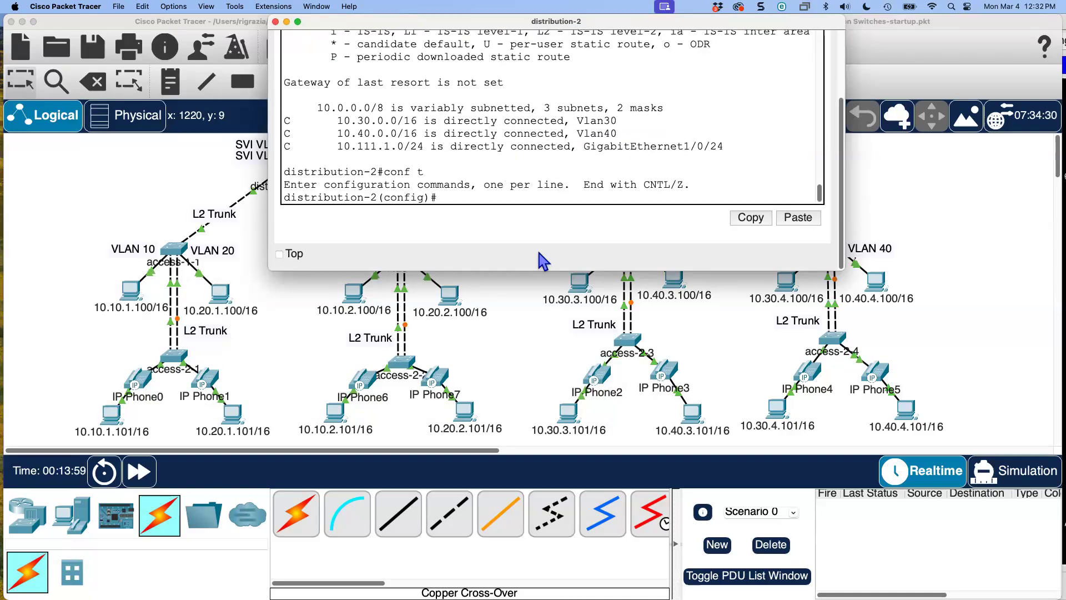
Add static routes to 10.10.0.0/16 and 10.20.0.0/16 via 10.111.1.1 on distribution-2, then close its window
text(ip route 10.10.0)
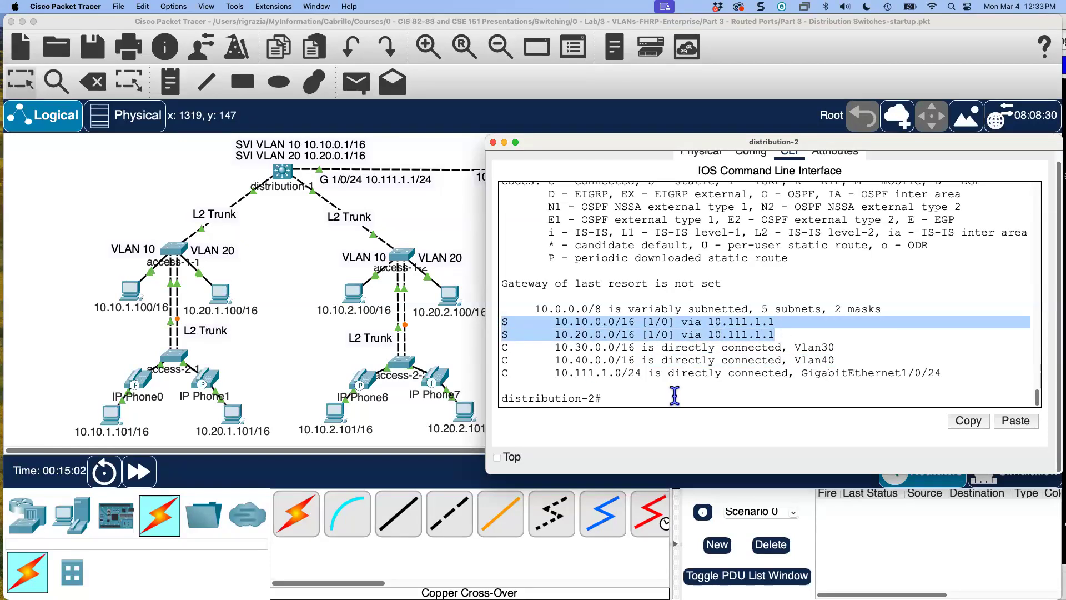
click(493, 142)
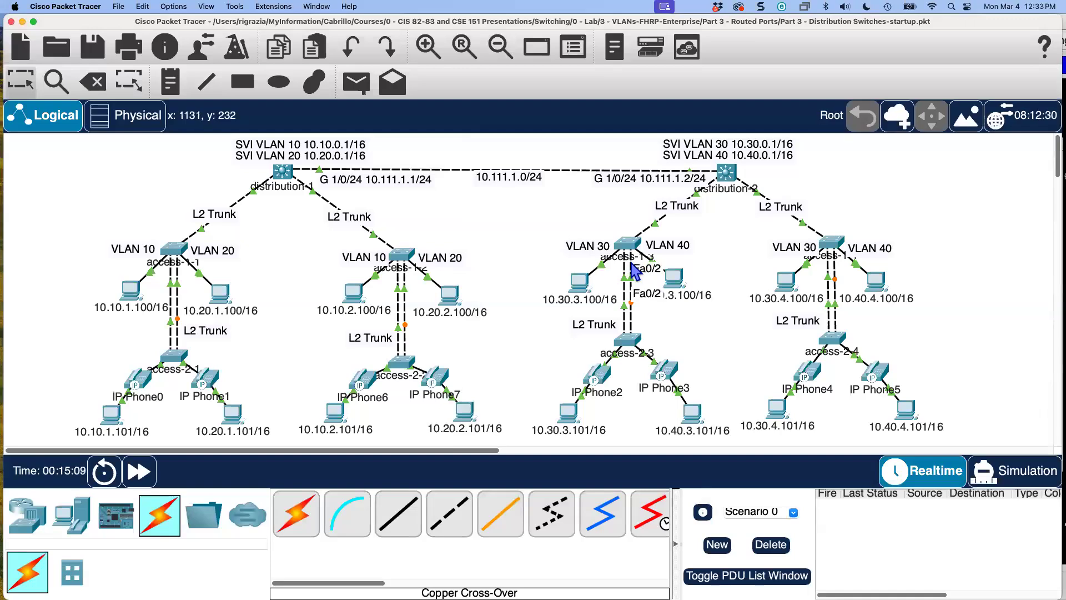